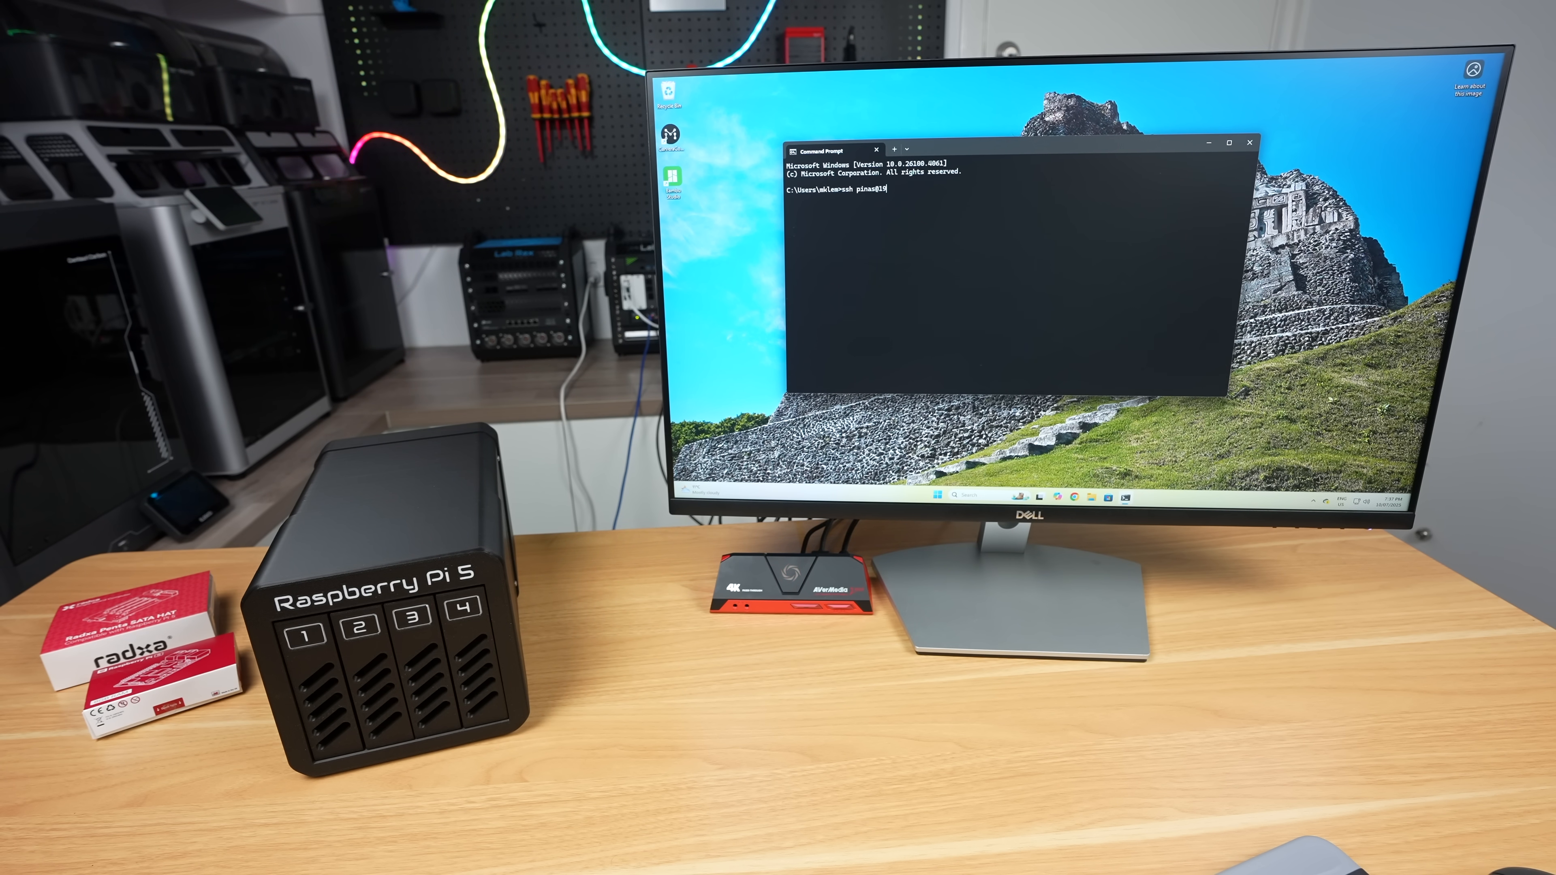
- Connect to the Pi at 192.168.0.22 and run the openmediavault install script via wget
text(92.168.0.22)
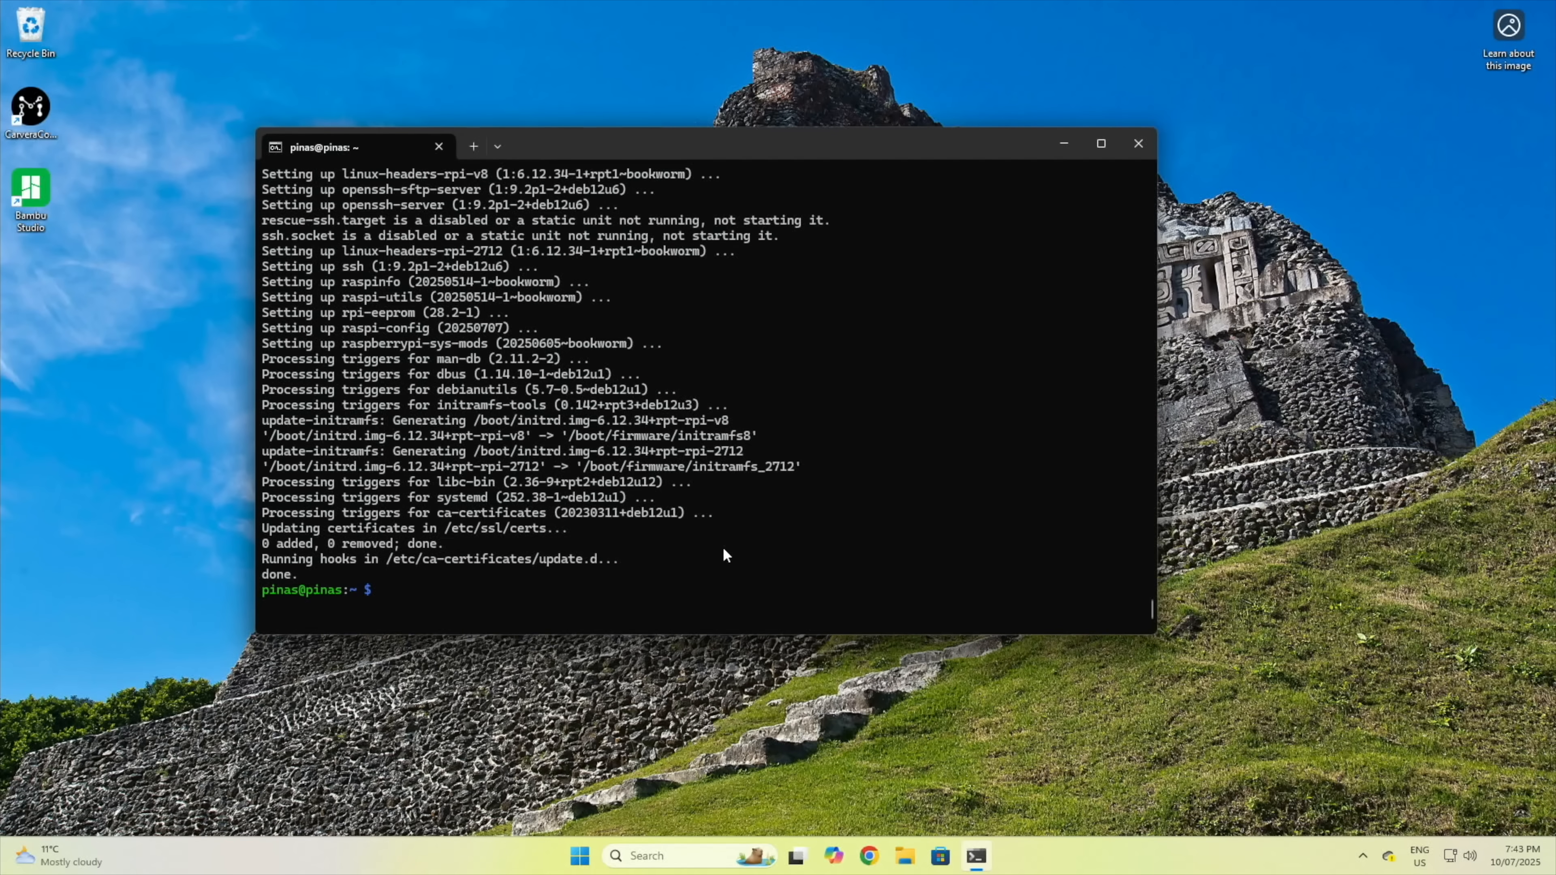
text(wget -O - https://github.com/OpenMediaVault-Plugin-Developers/installScript/raw/master/install | sudo bash)
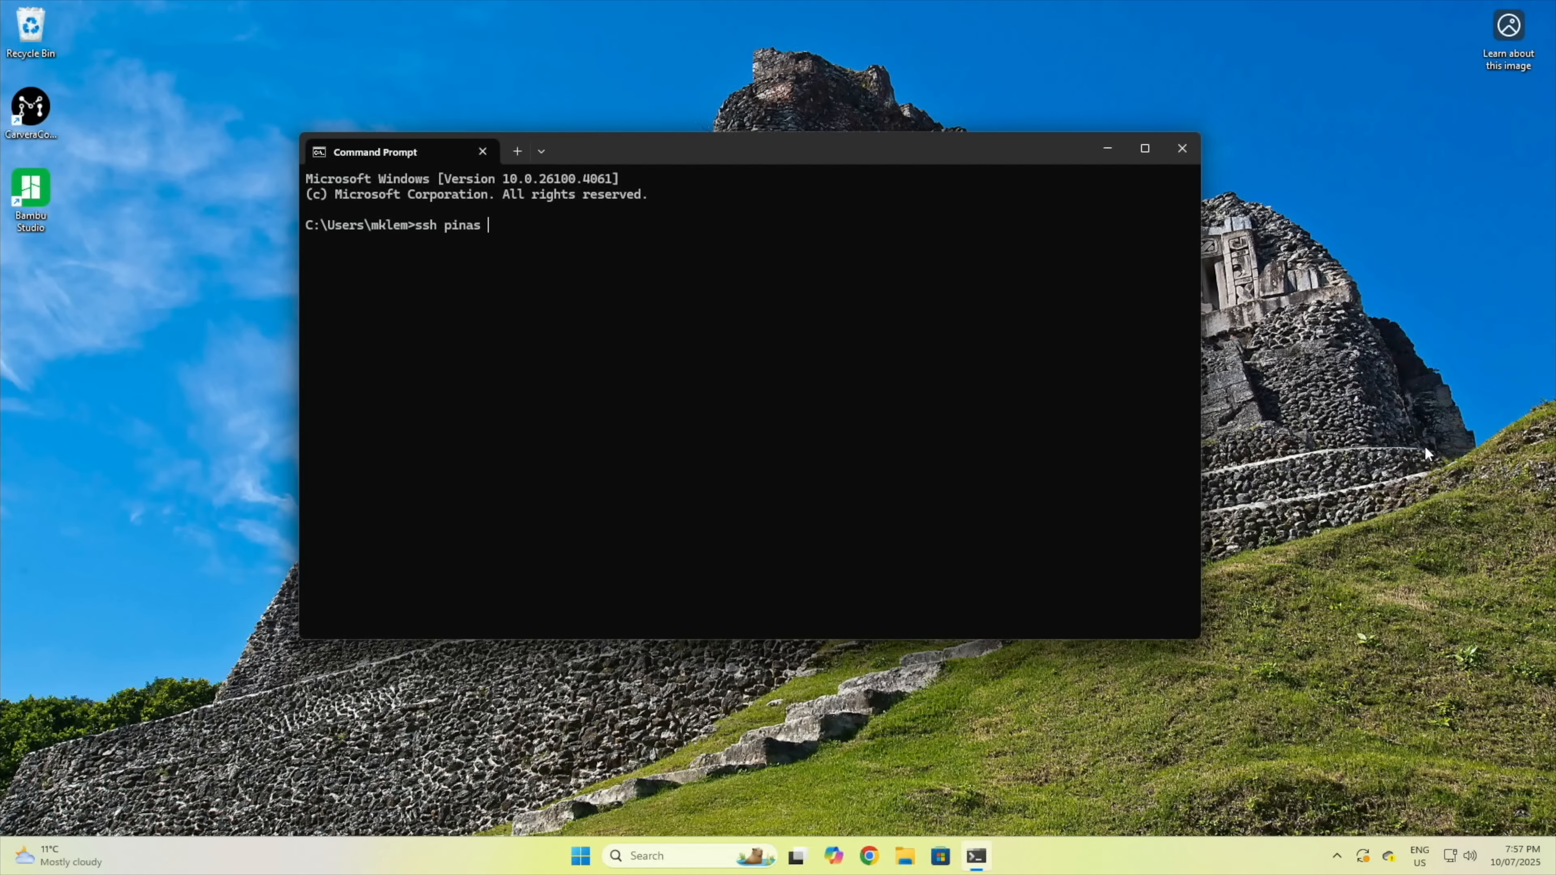
text(@192.168.0.23)
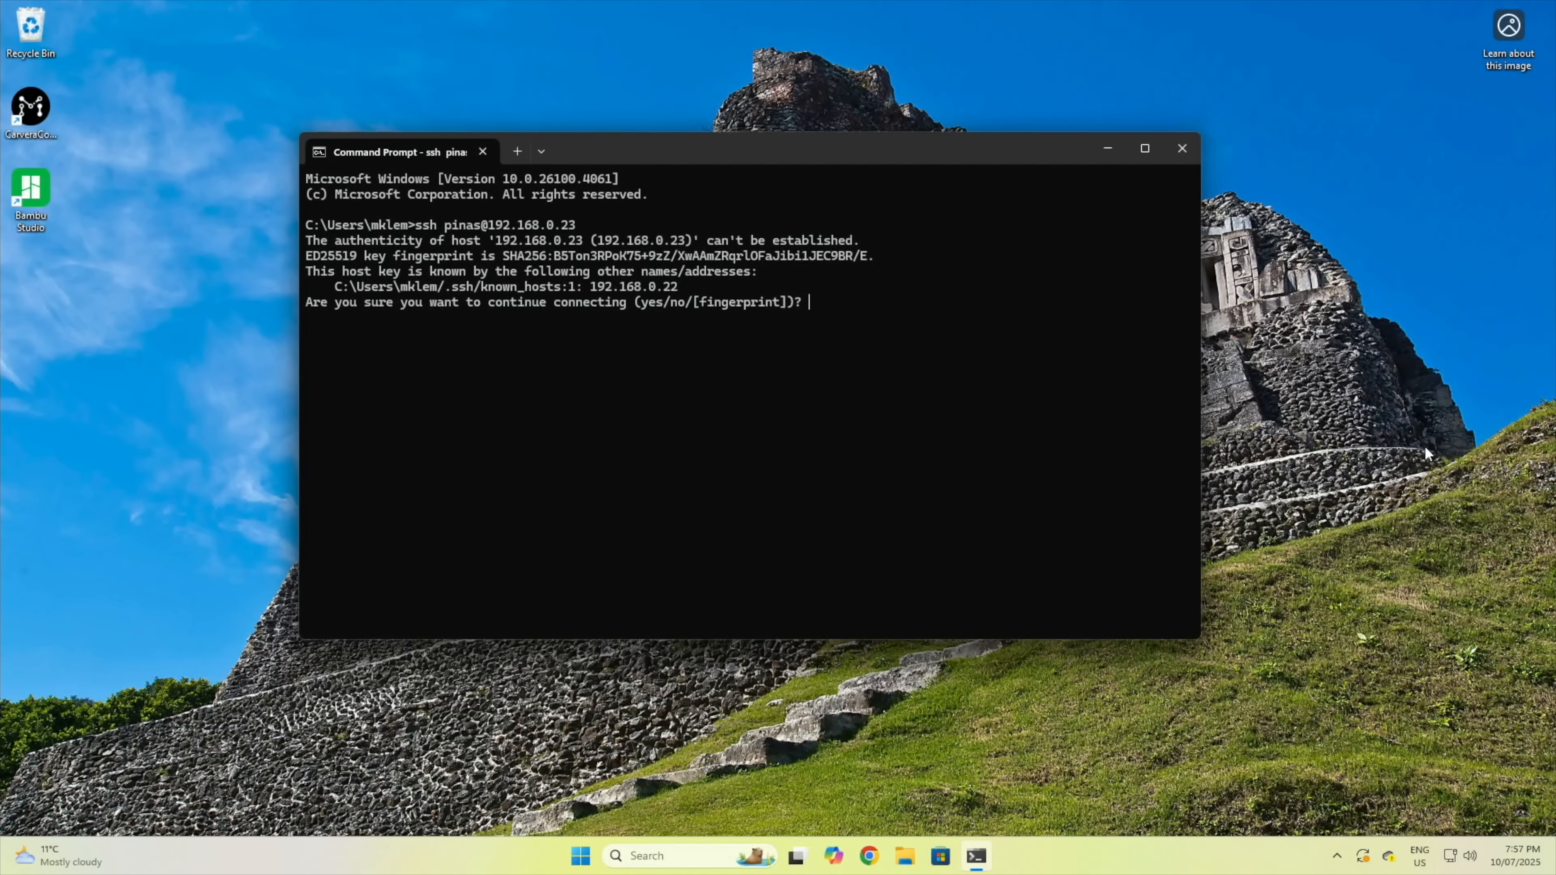
text(yes)
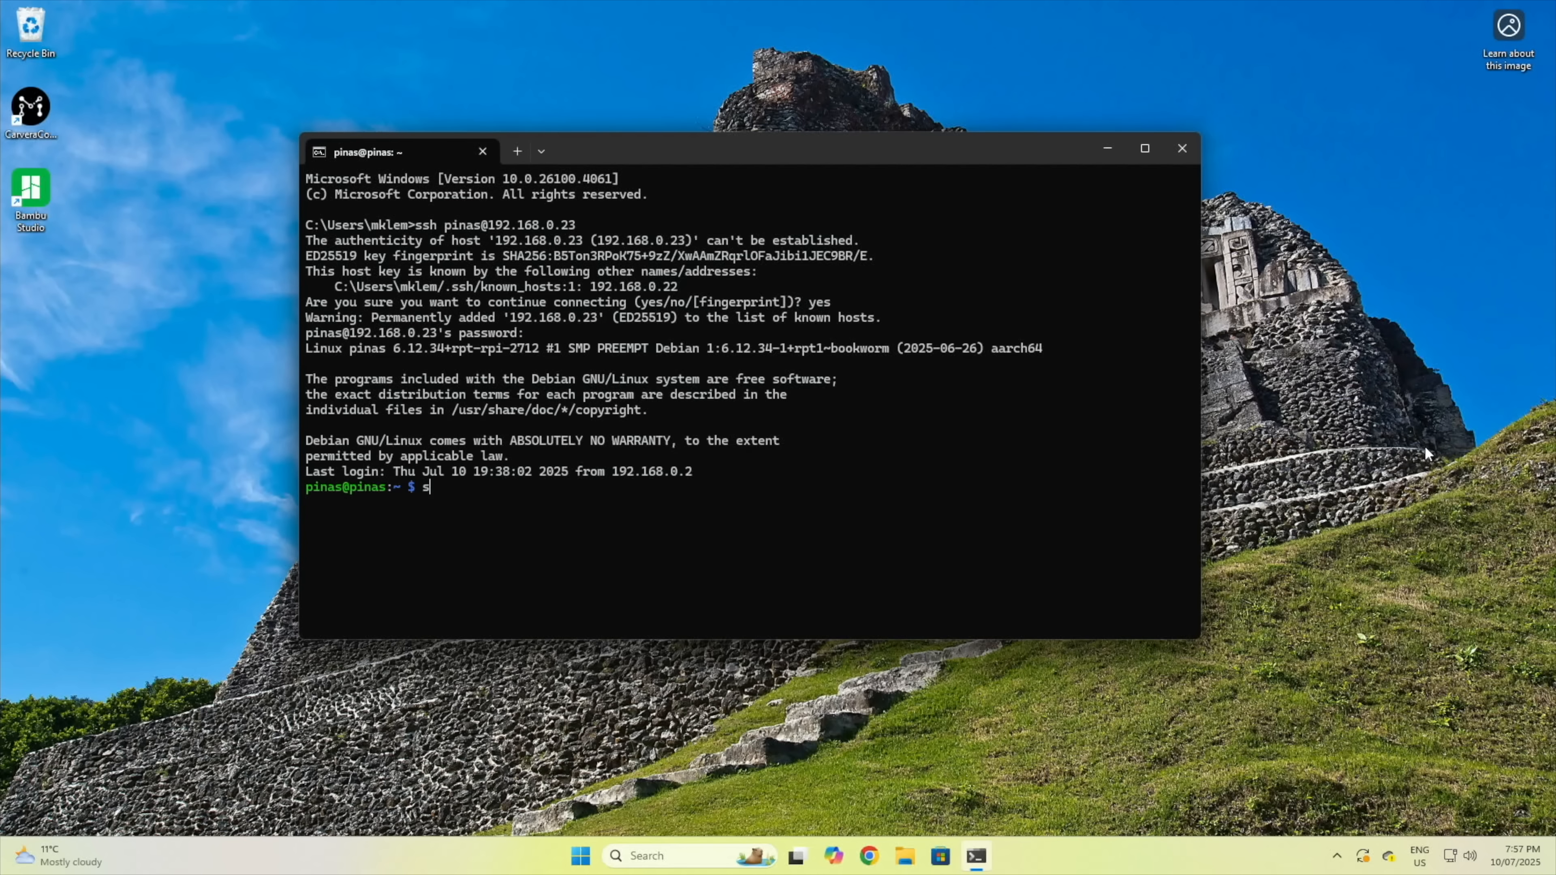
- Enter the sudo nano /boot/firmware/config.txt command to edit the boot config
text(udo nano /boot/firm)
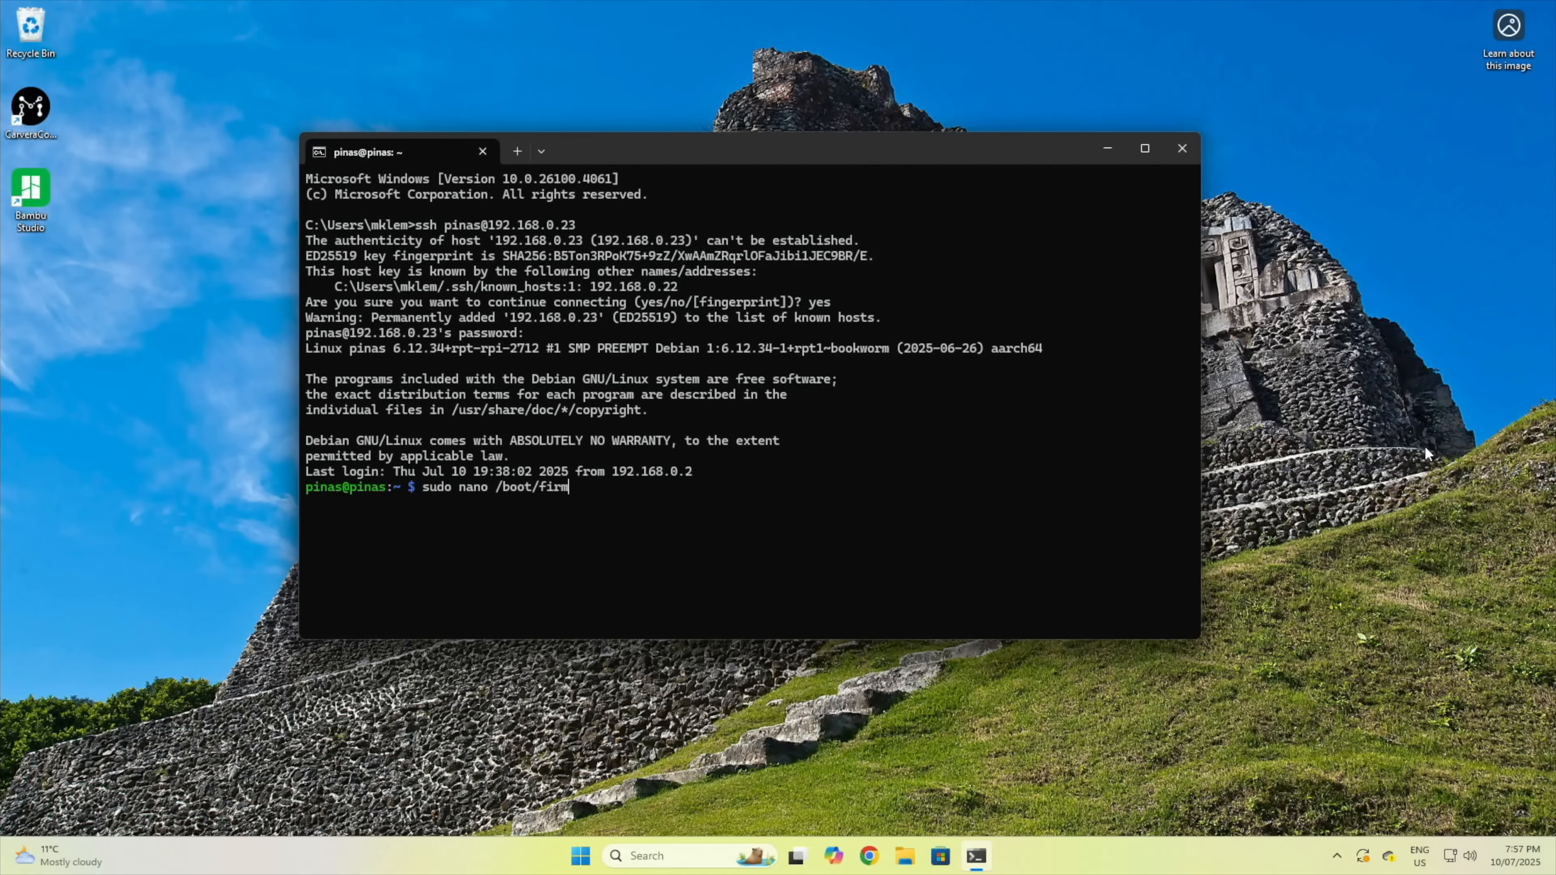
text(ware/config.tx)
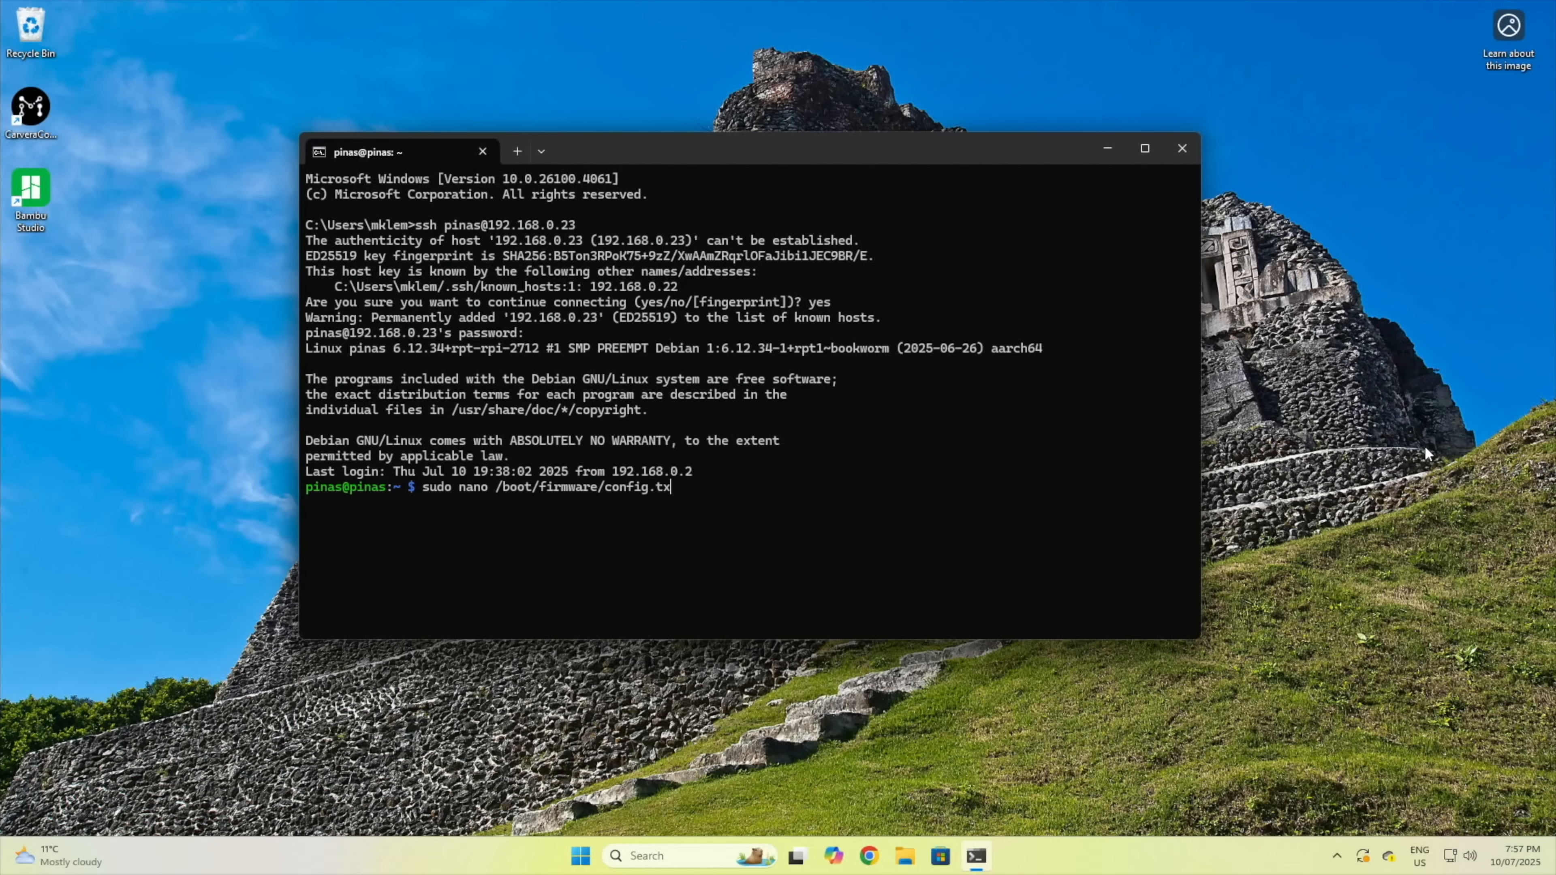
- Add the dtparam=pciex1 PCIe line at the end of config.txt and save with Ctrl+O
key(enter)
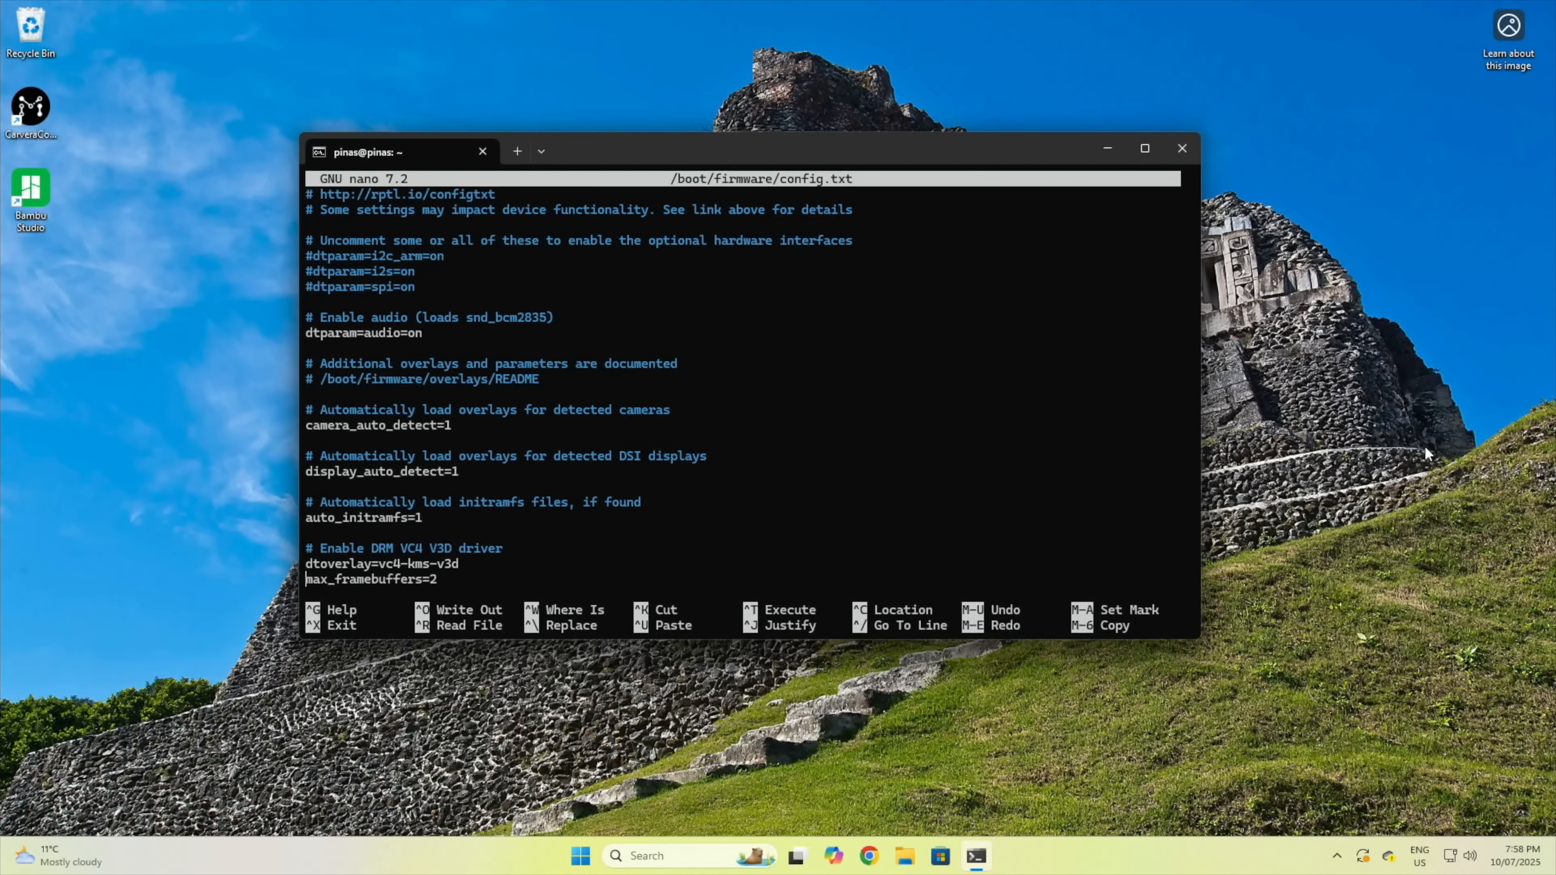
scroll(down, 3)
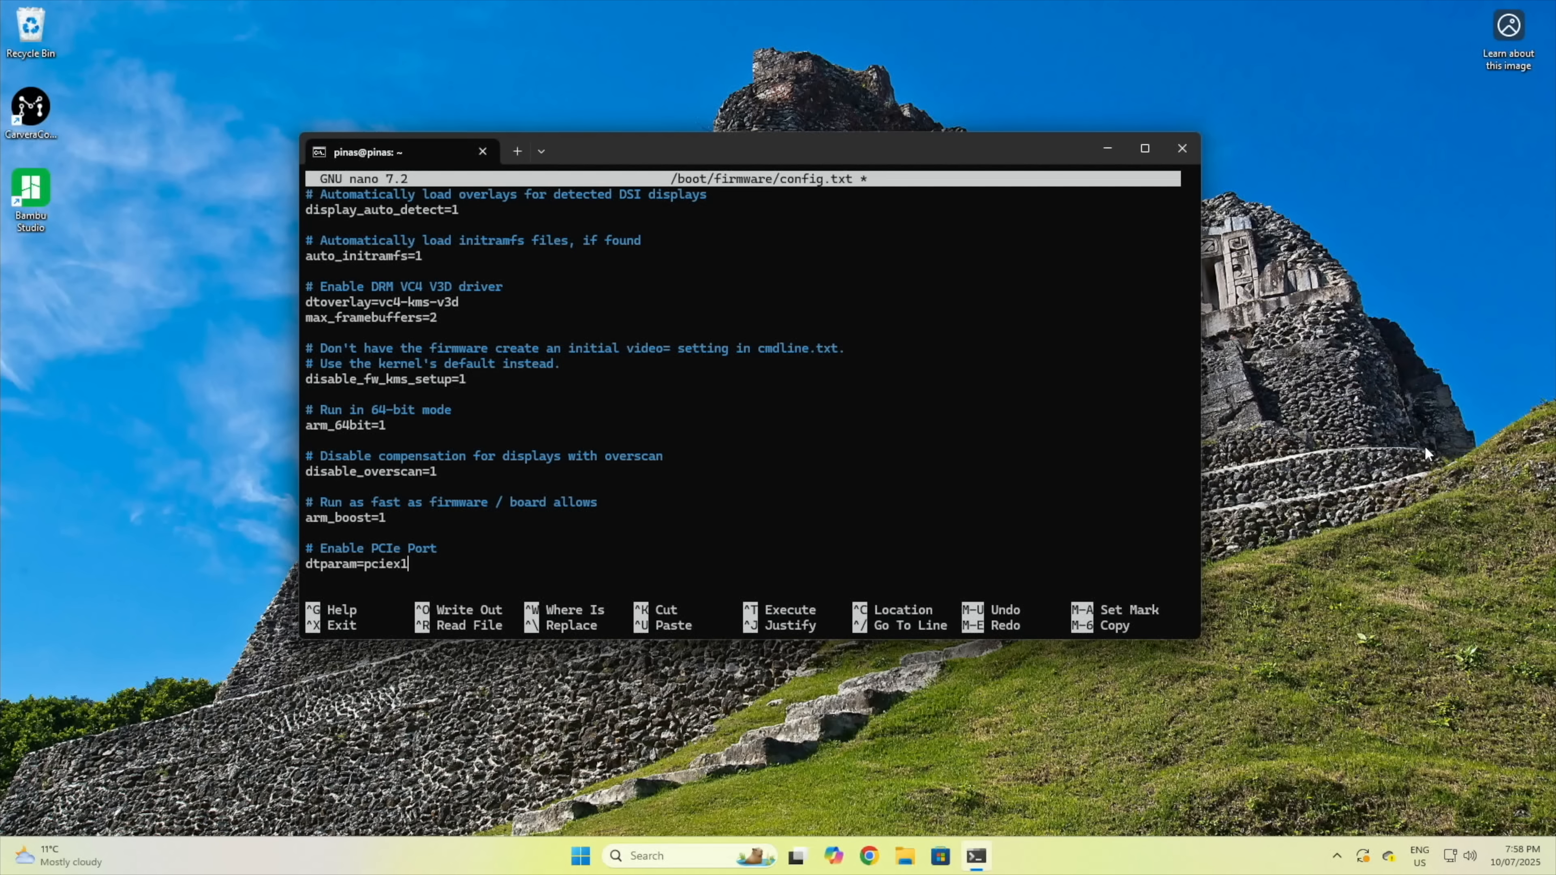
key(ctrl+o)
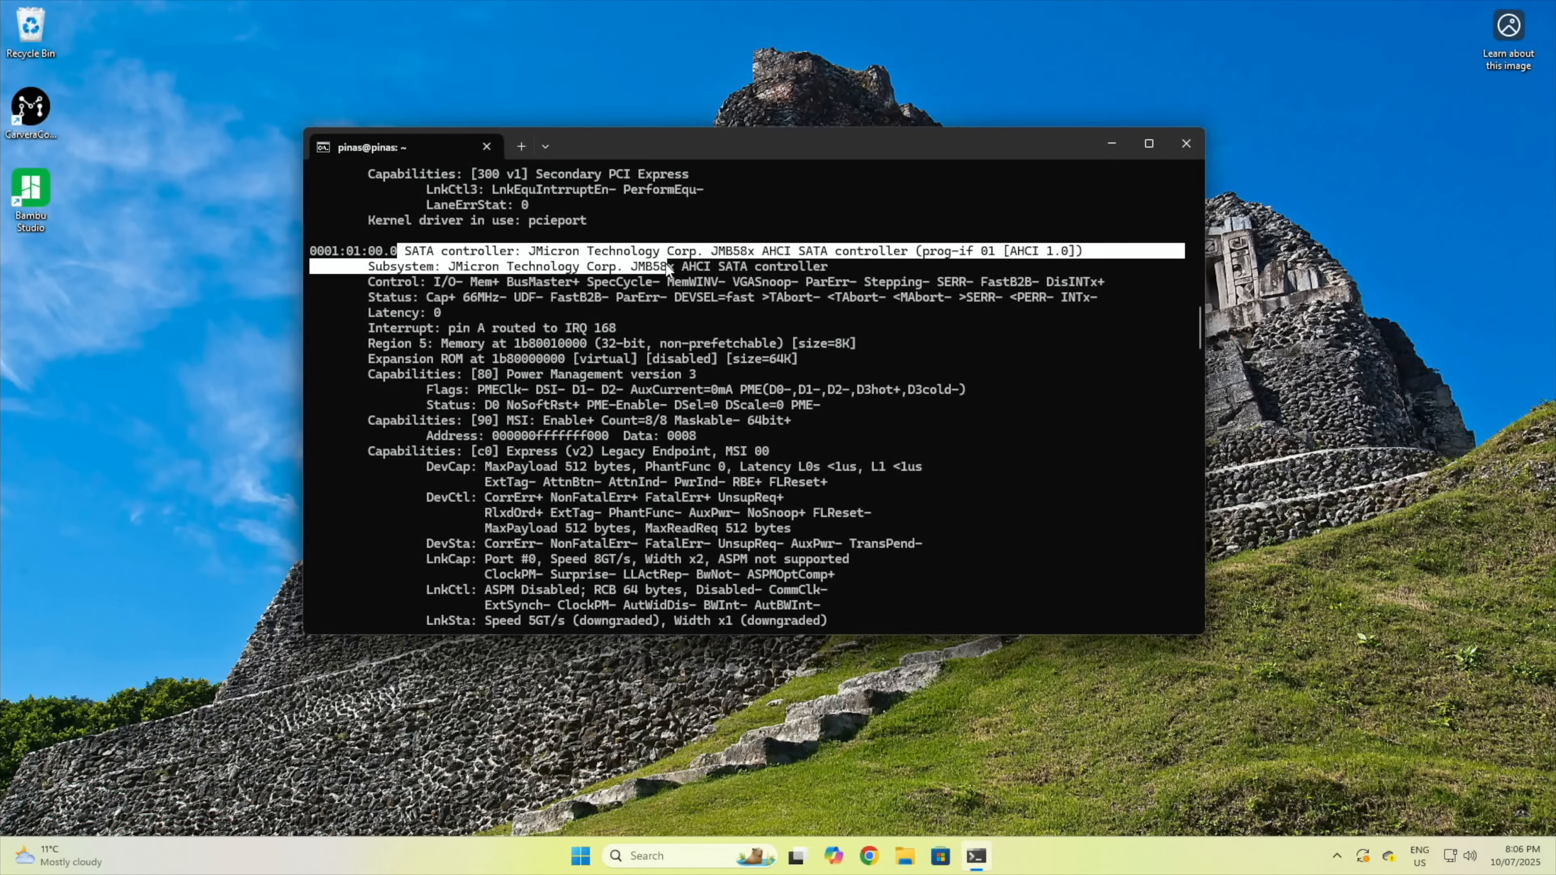
scroll(down, 3)
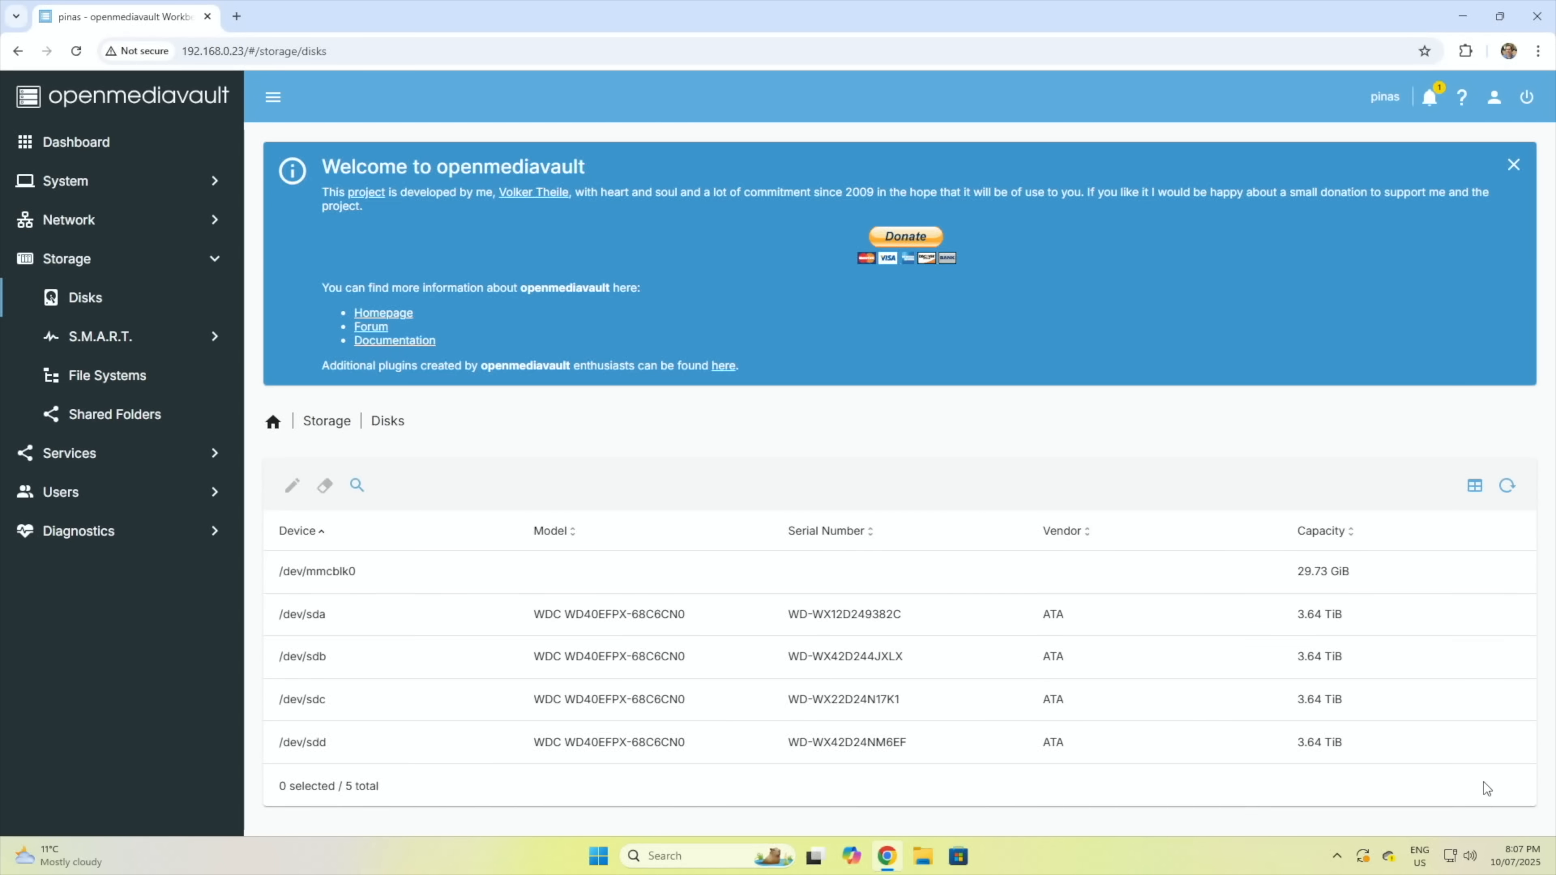
mouse_move(1327, 485)
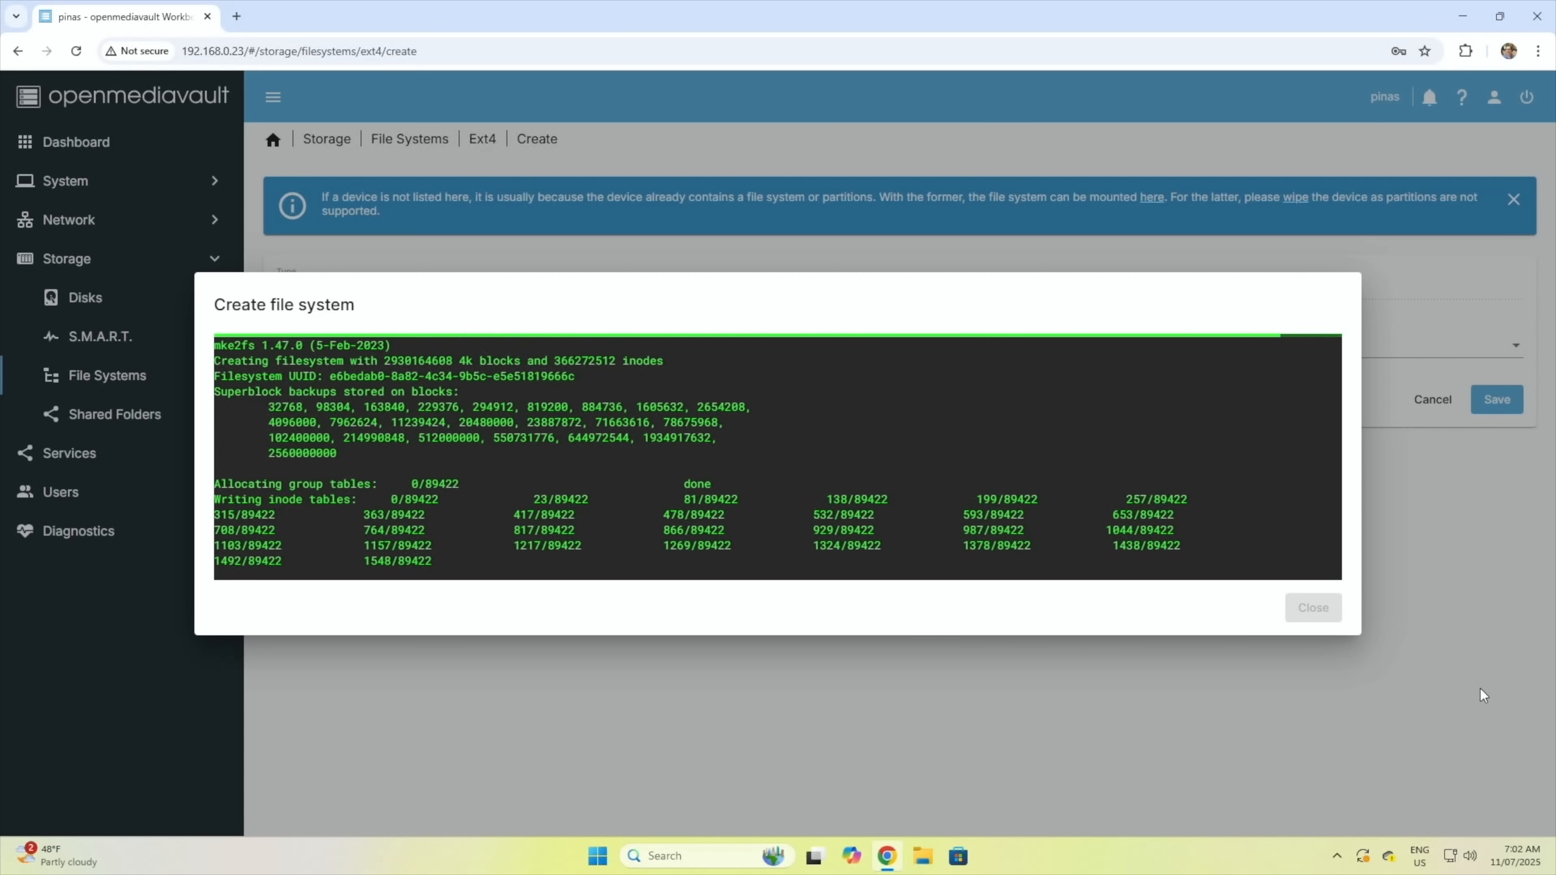
- Apply the pending openmediavault changes for the ext4 file system and PiNAS shared folder
click(1311, 607)
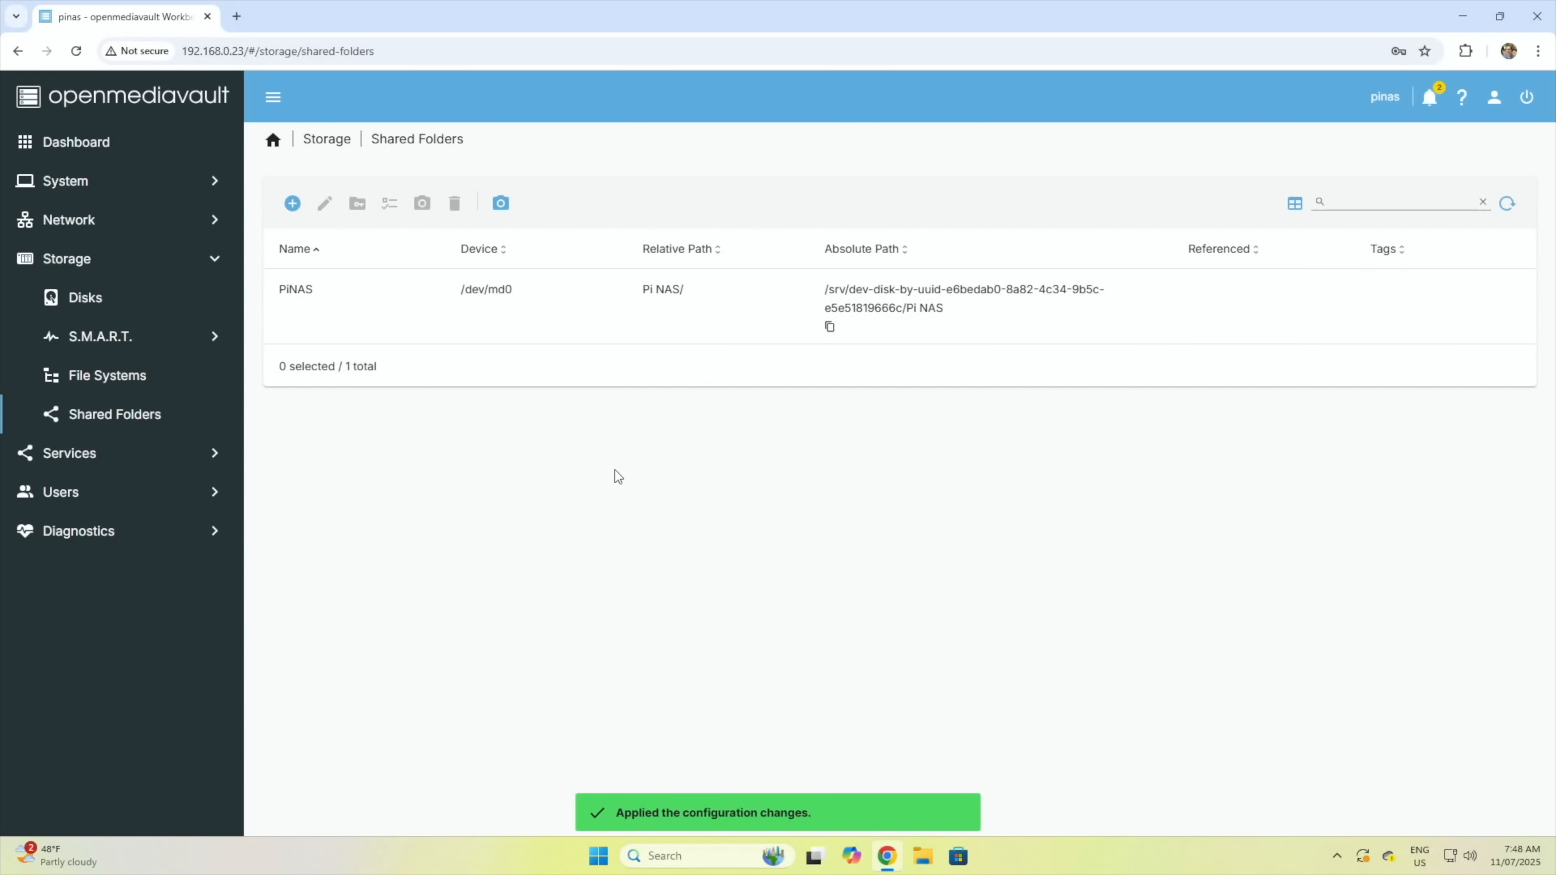